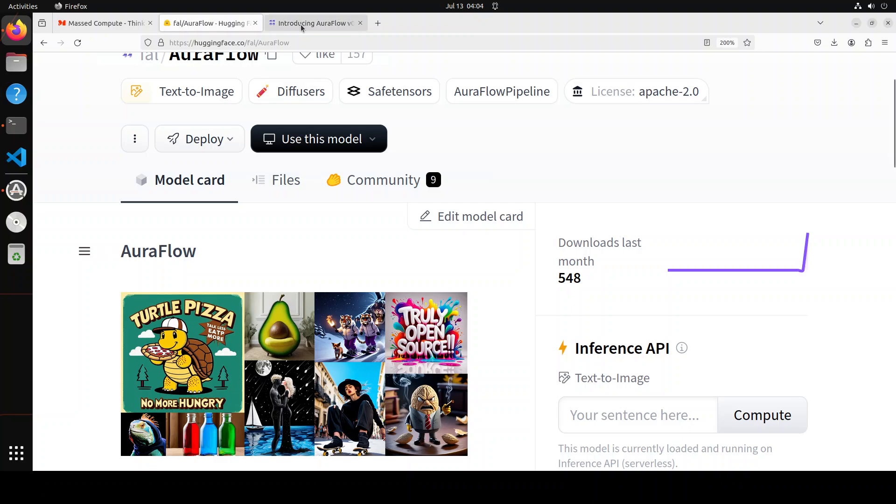
- Switch Firefox to the 'Introducing AuraFlow' fal.ai blog post
left_click(315, 23)
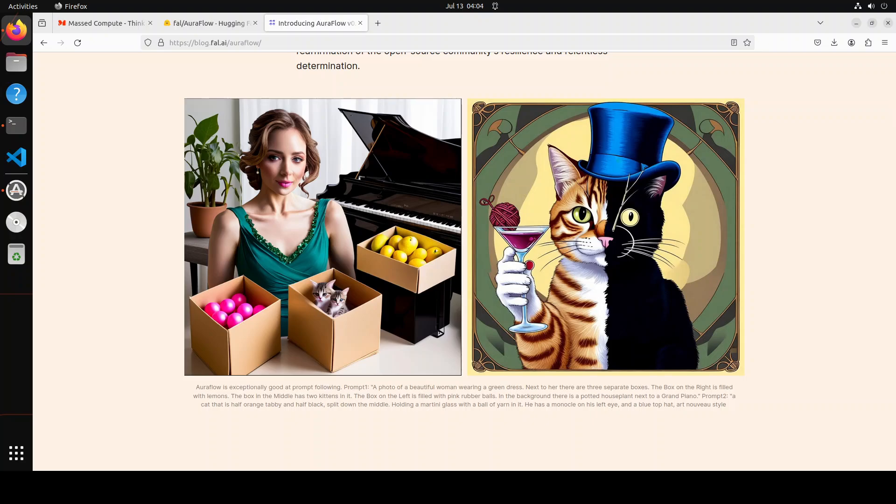
mouse_move(16, 191)
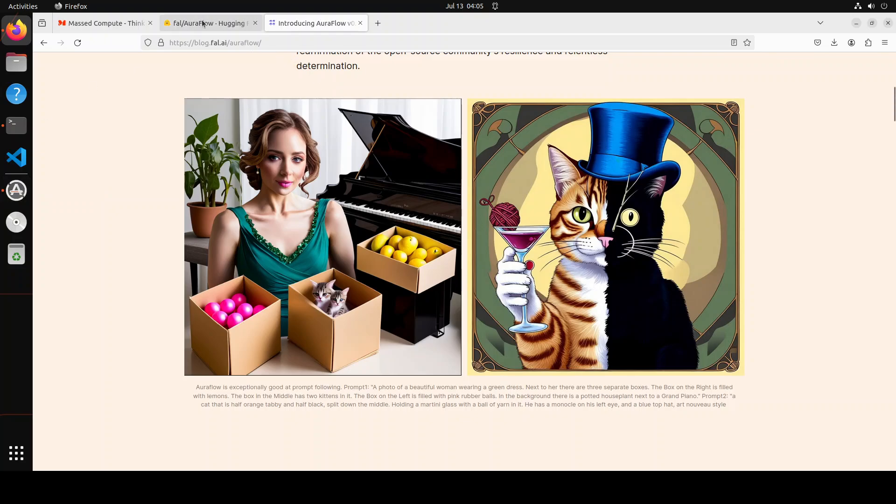
- Return briefly to the AuraFlow model page, then switch to the Massed Compute site
left_click(206, 22)
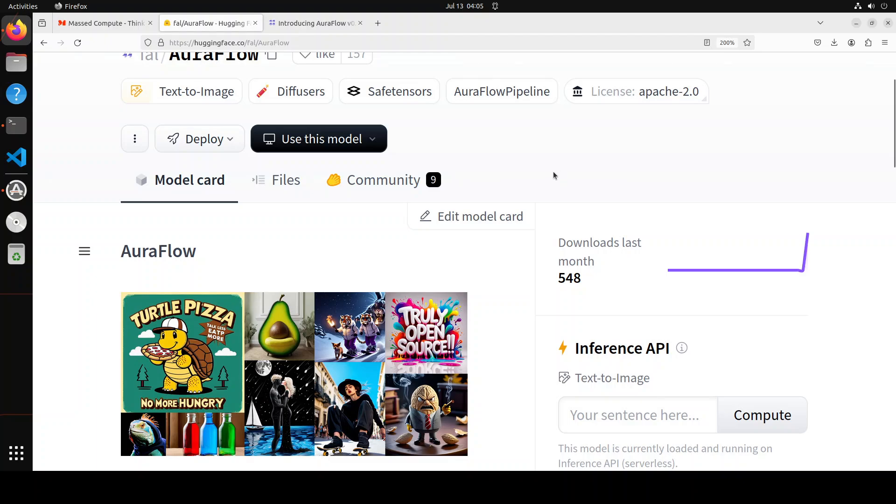
mouse_move(513, 172)
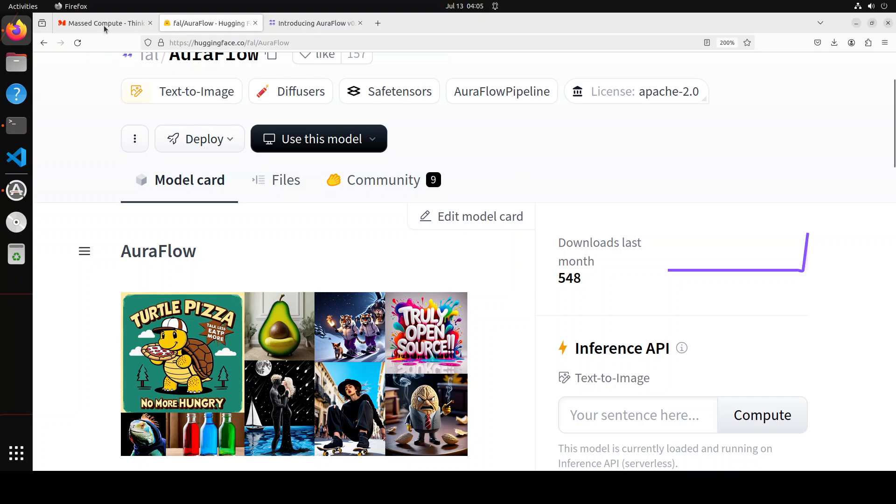
left_click(103, 22)
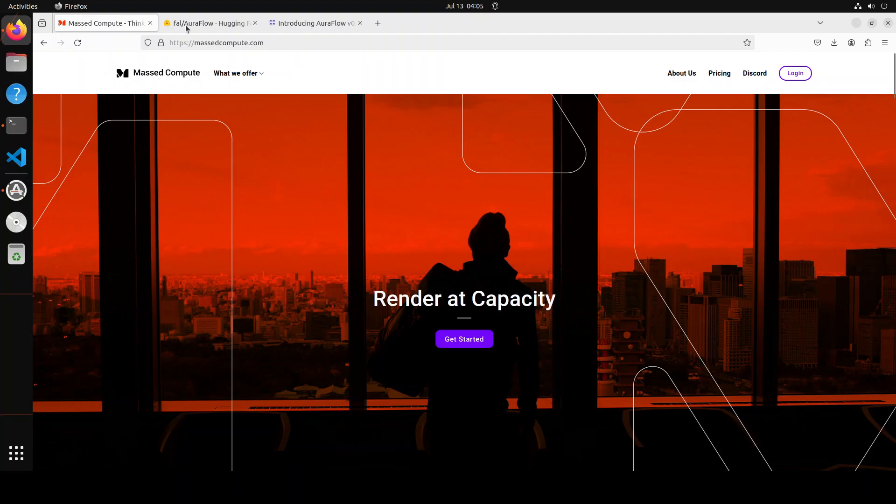
- Bring the fal/AuraFlow Hugging Face model page back into view
left_click(205, 23)
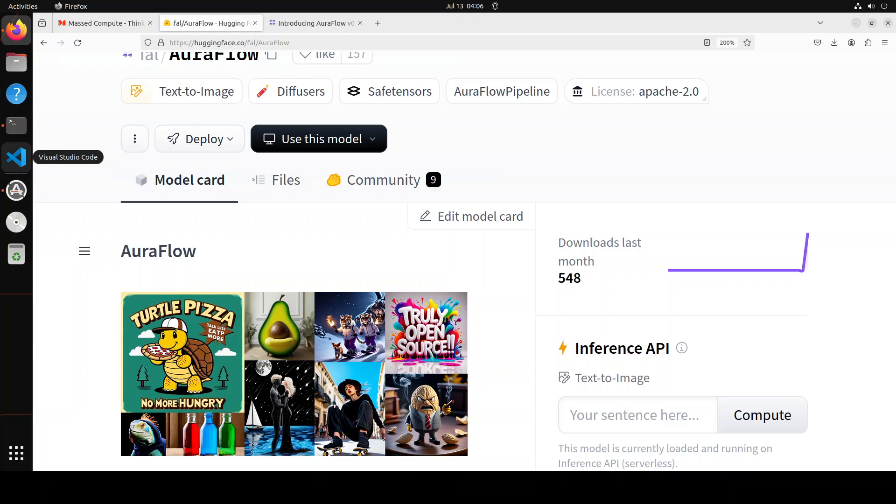
mouse_move(256, 284)
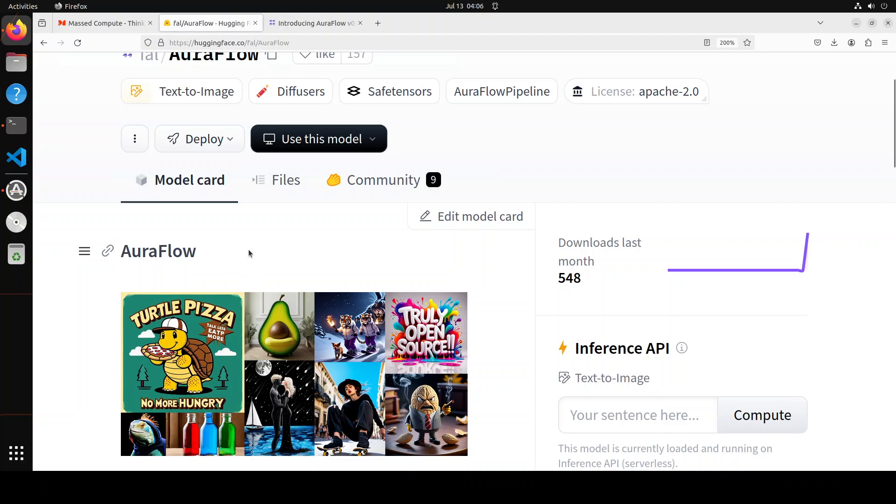
mouse_move(235, 251)
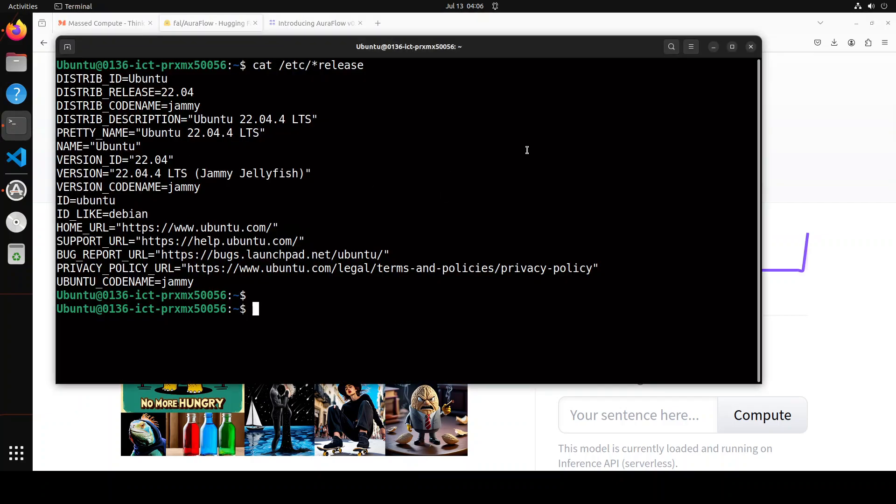
- Check the GPU with nvidia-smi, then create and activate the auraflow conda environment with Python 3.11
type("nvidia-smi")
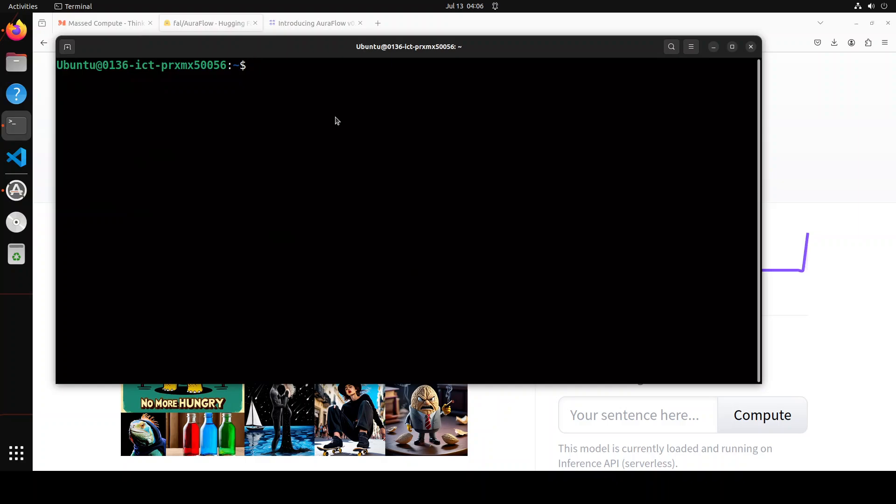
type("https://blog.fal.ai/auraflow/")
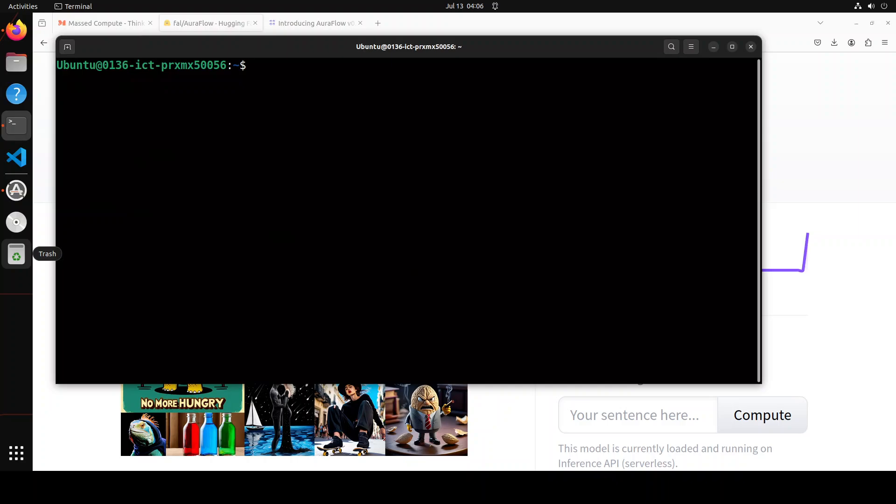
type("conda create -n auraflow python=3.11 -y && conda activate auraflow")
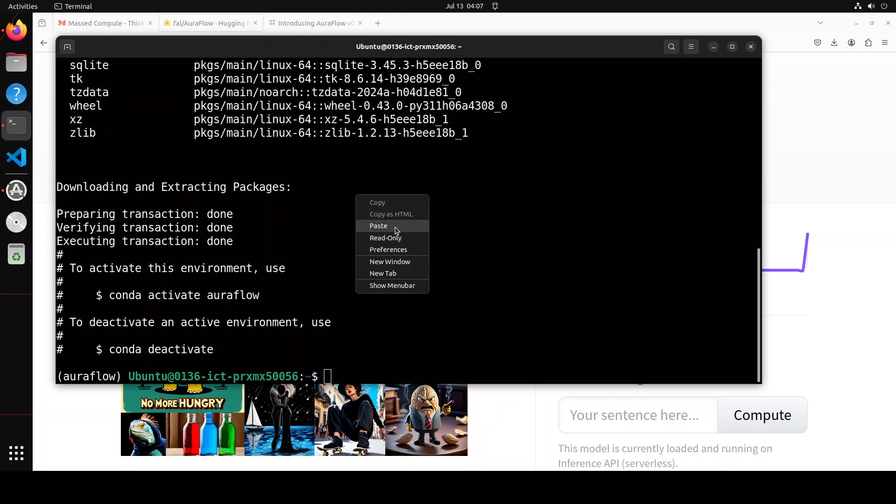
- Install transformers, accelerate, protobuf and sentencepiece with pip, then paste the diffusers development install
left_click(378, 226)
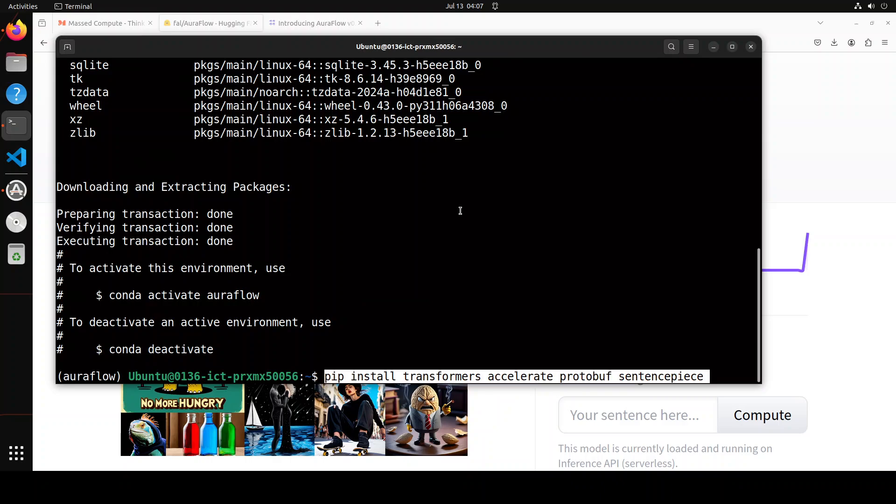
key("Return")
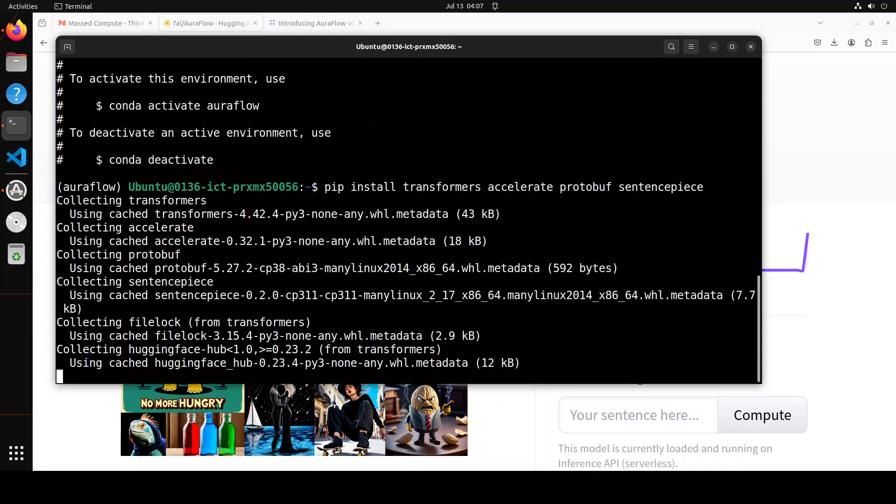
scroll("down", 3)
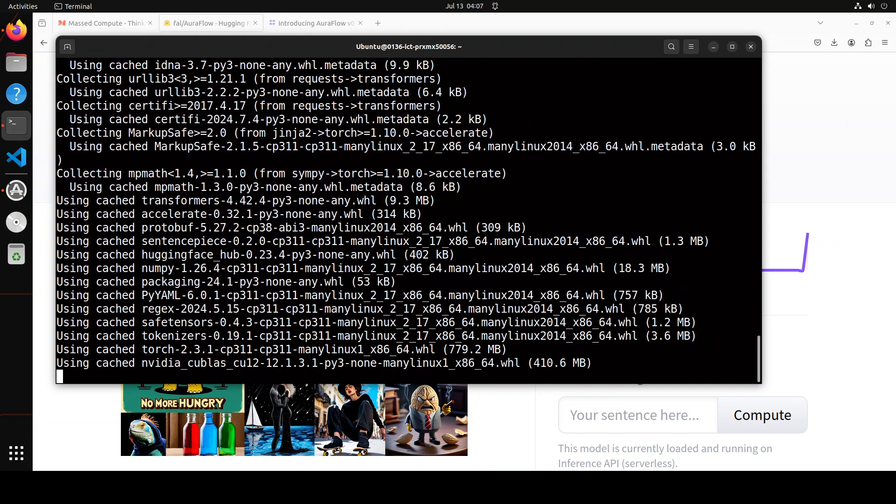
scroll("down", 3)
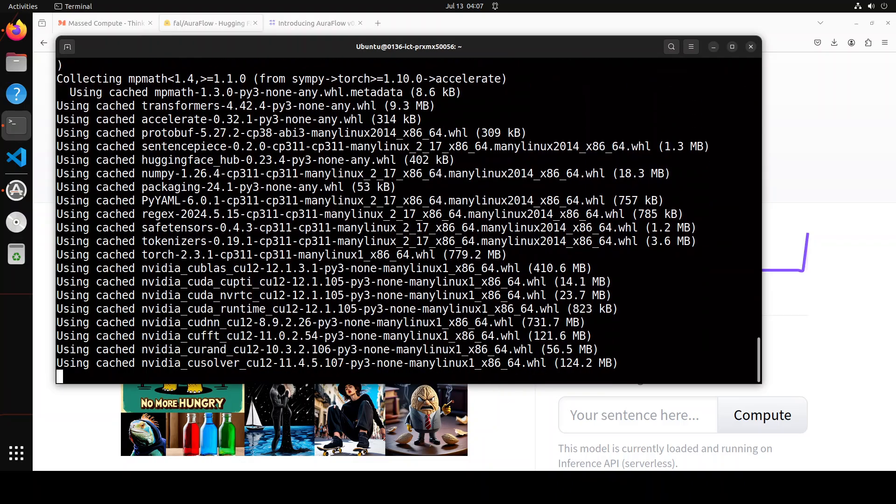
scroll("down", 3)
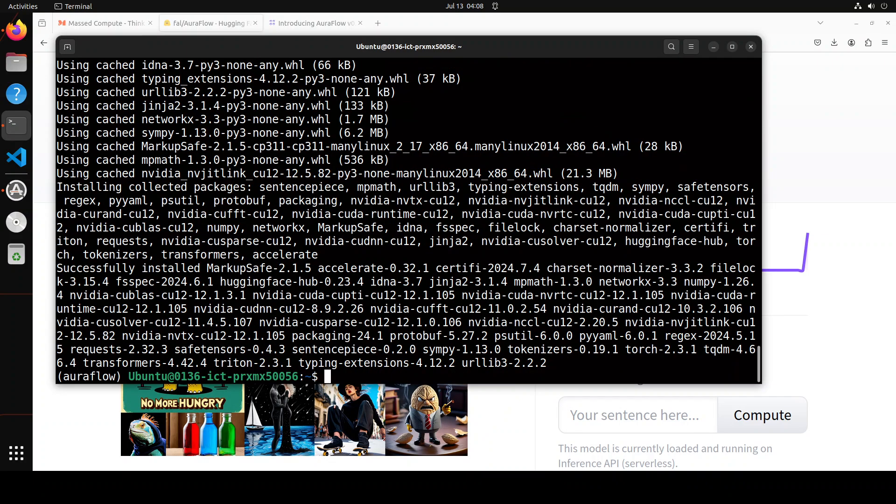
right_click(268, 205)
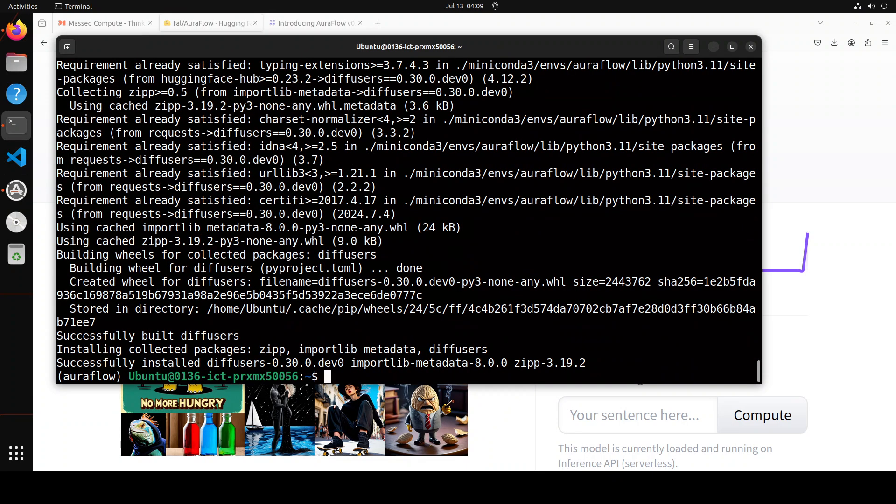
- Clear the terminal before launching Jupyter Notebook
type("cl")
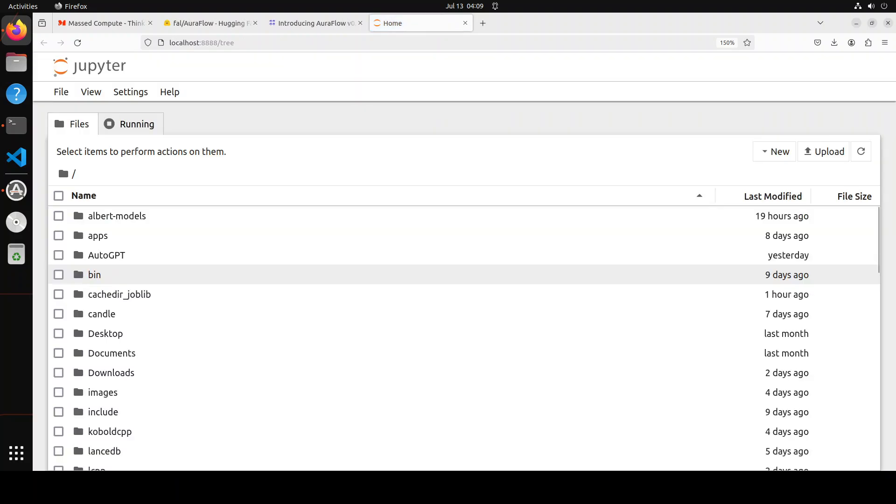
- Create a new Python 3 notebook and run the AuraFlowPipeline and torch imports
left_click(61, 92)
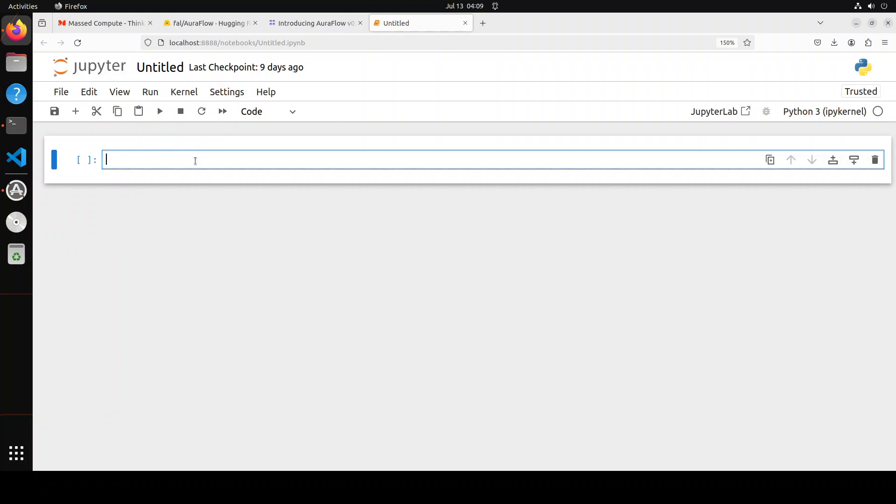
type("from diffusers import AuraFlowPipeline")
type("import torch")
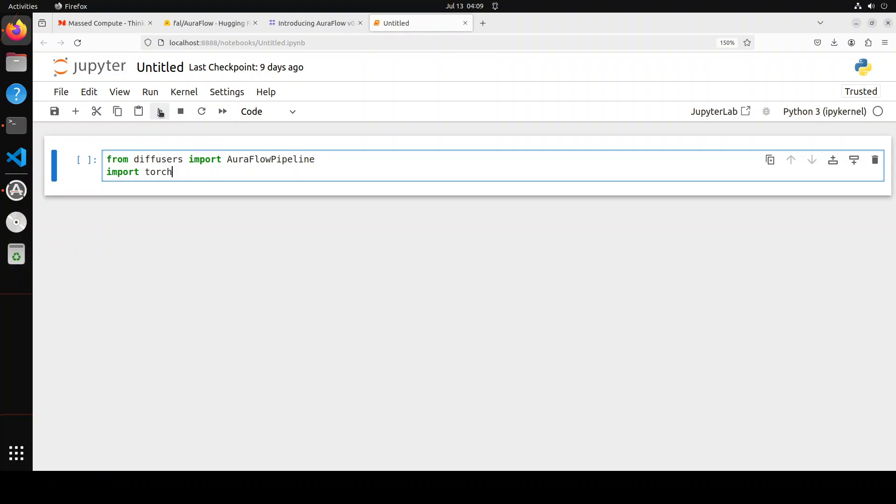
left_click(160, 111)
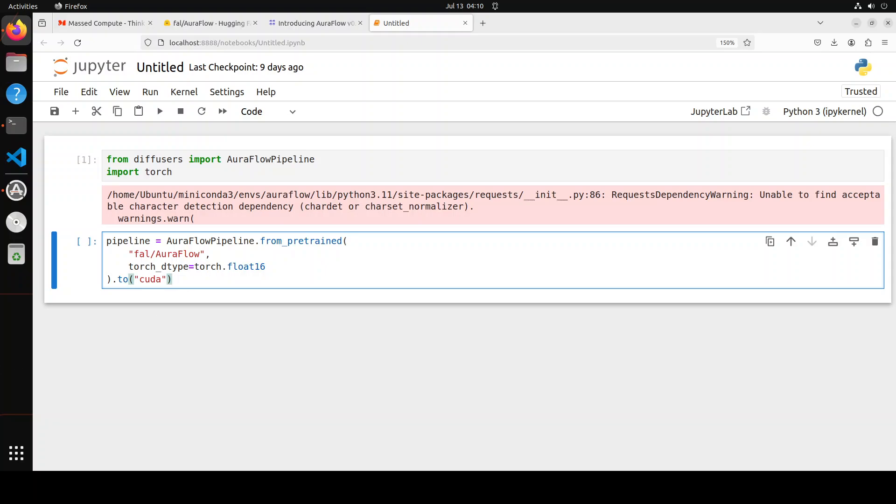
- Run the cell loading fal/AuraFlow in float16 and wait for the model downloads to finish
left_click(159, 111)
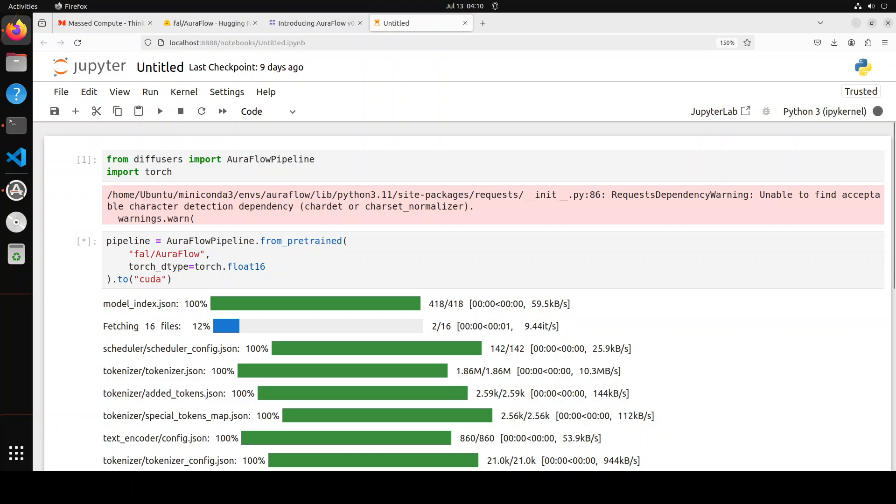
scroll("down", 3)
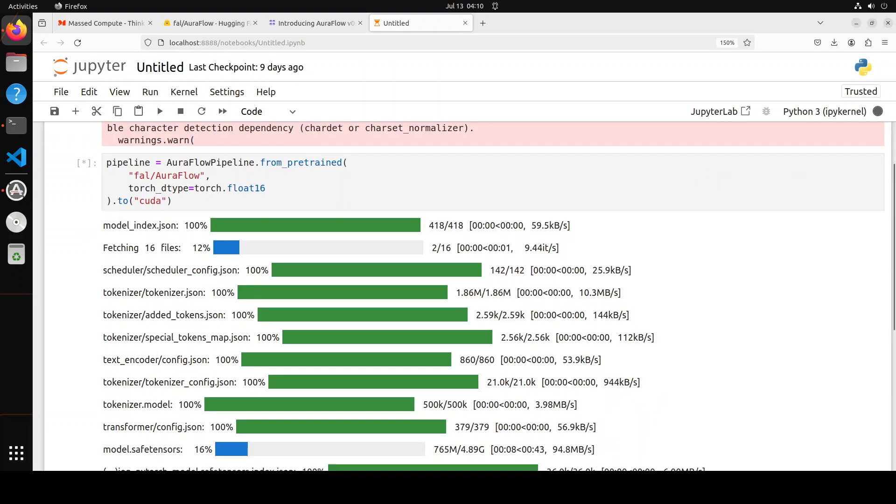
scroll("down", 3)
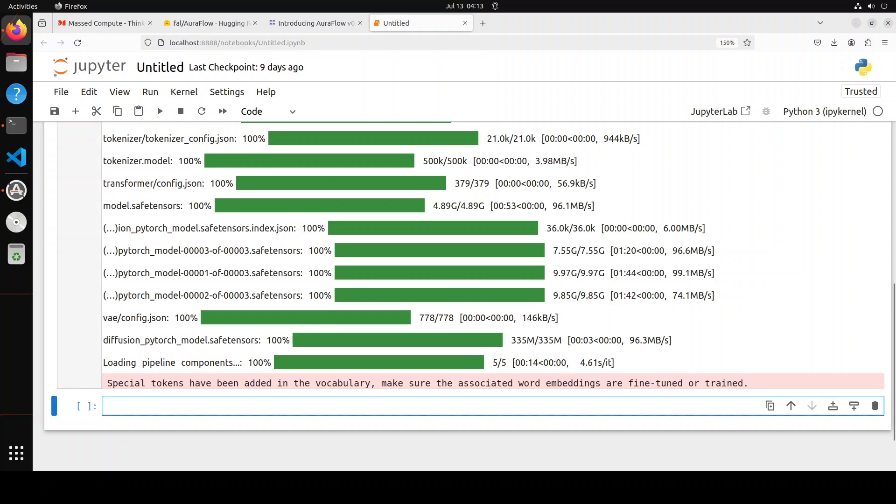
scroll("down", 3)
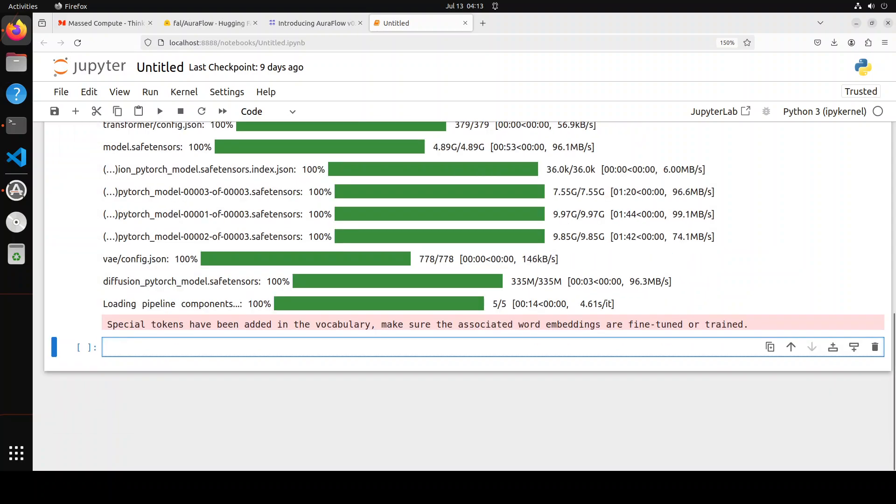
left_click(228, 347)
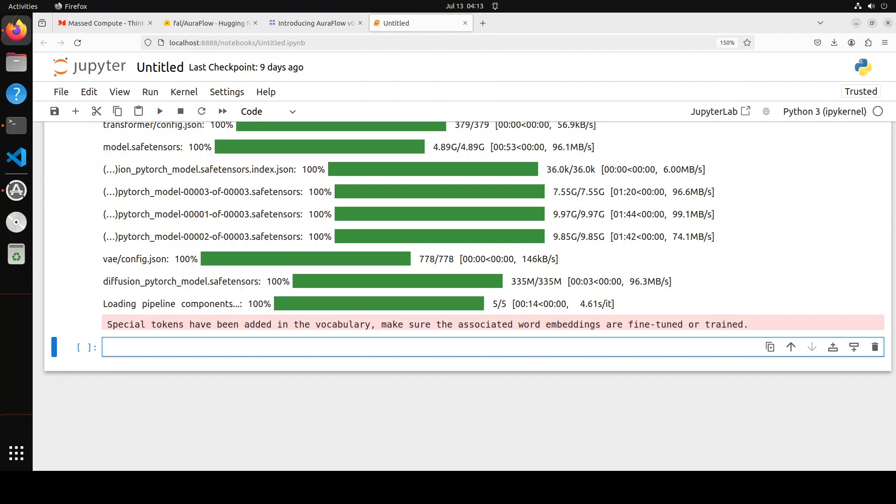
- Add the pipeline() generation code with a trimmed iguana prompt, 1024×1024, 50 steps, seed 666
left_click(229, 347)
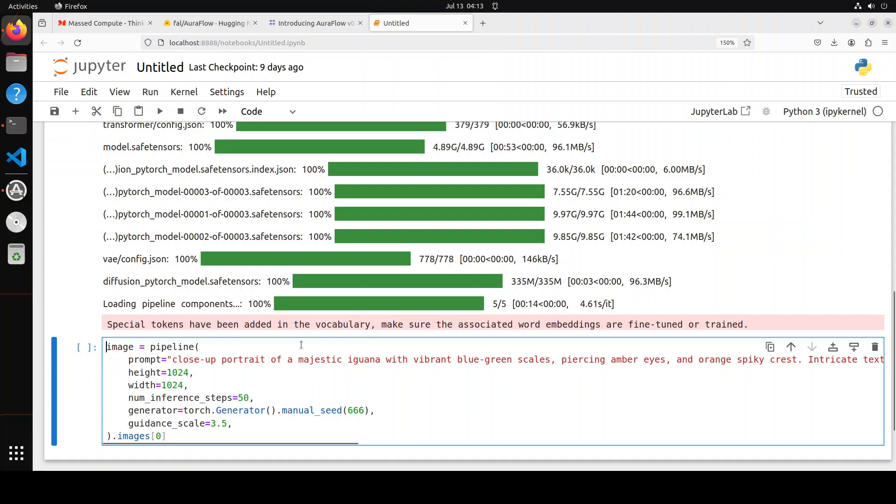
left_click(189, 360)
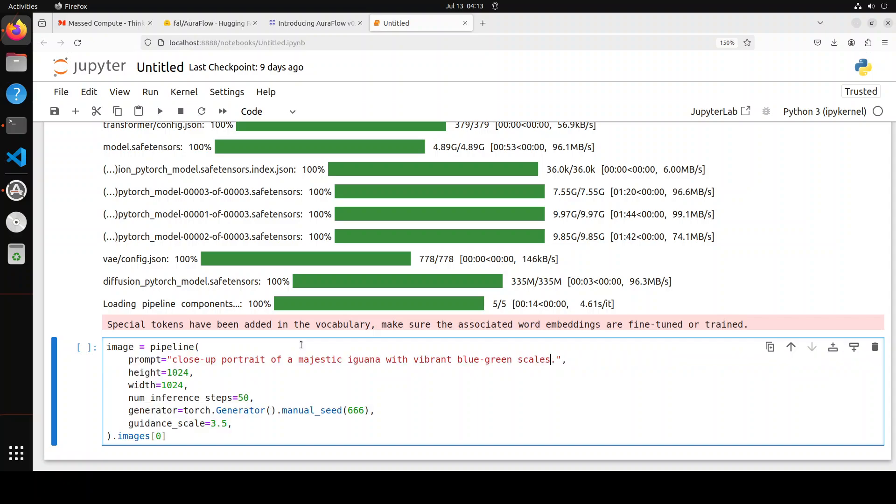
mouse_move(16, 93)
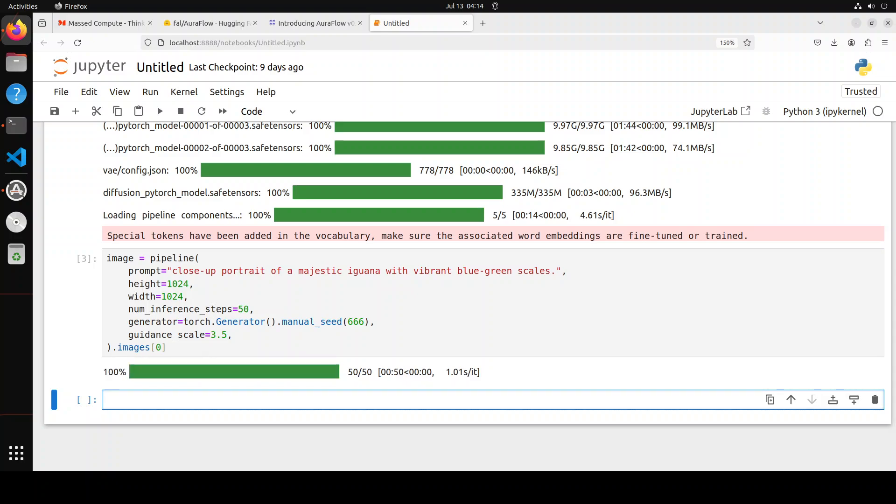
- Display the generated iguana portrait by evaluating image and scroll through the output
type("image")
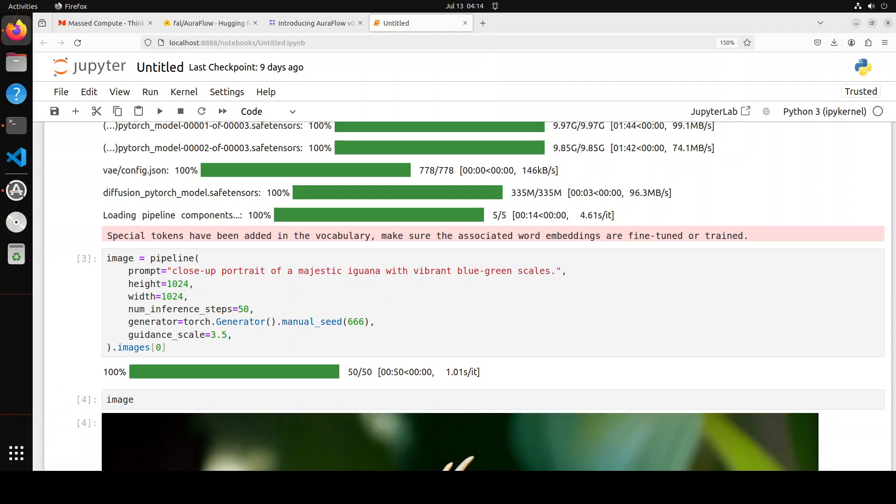
scroll("down", 3)
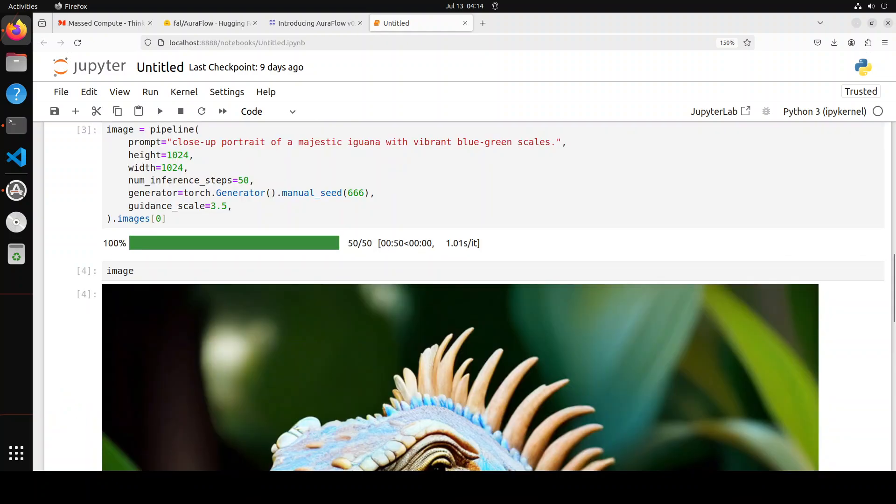
scroll("down", 3)
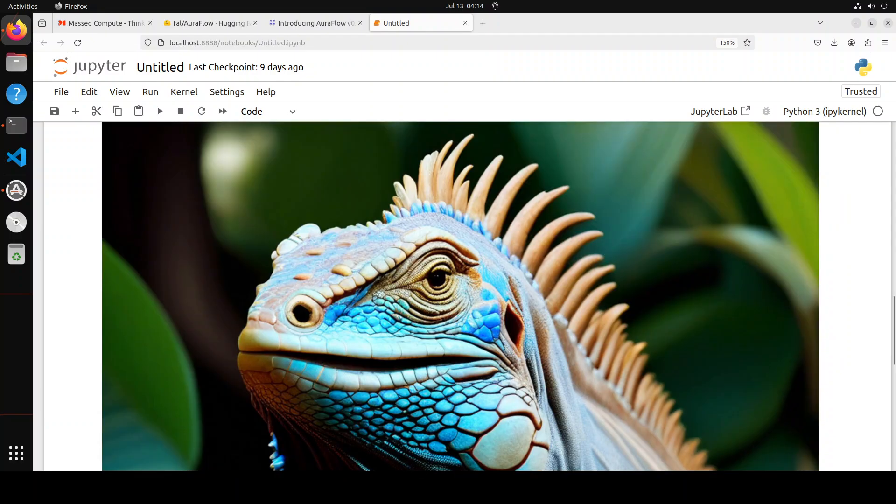
scroll("down", 3)
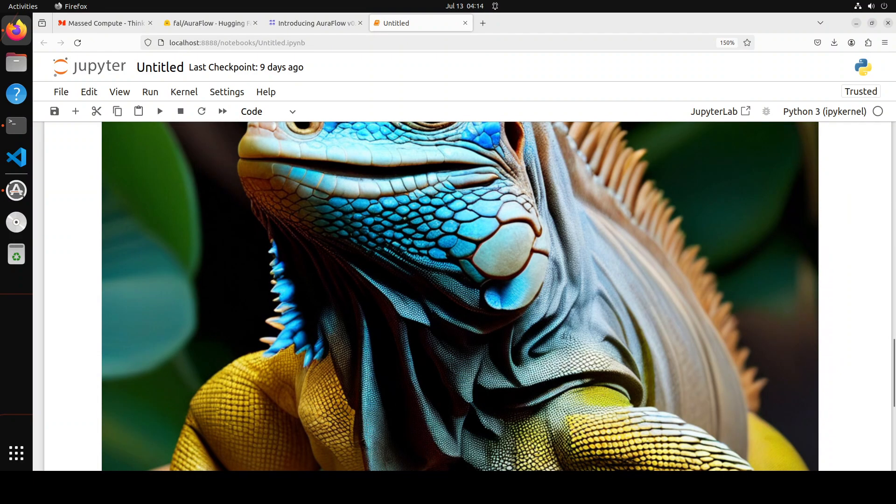
scroll("down", 3)
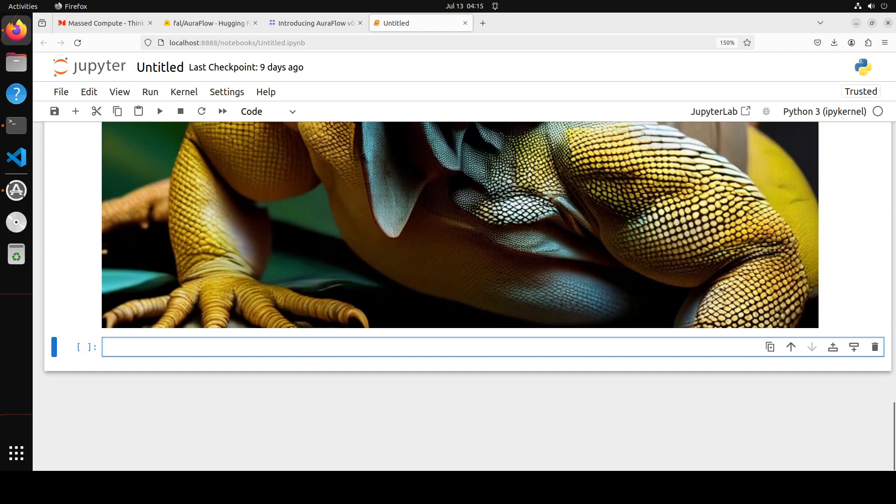
scroll("down", 3)
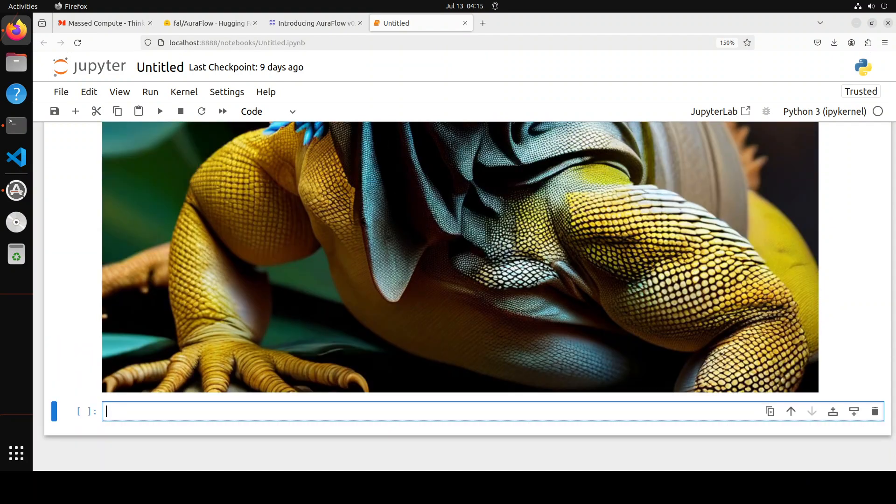
scroll("down", 3)
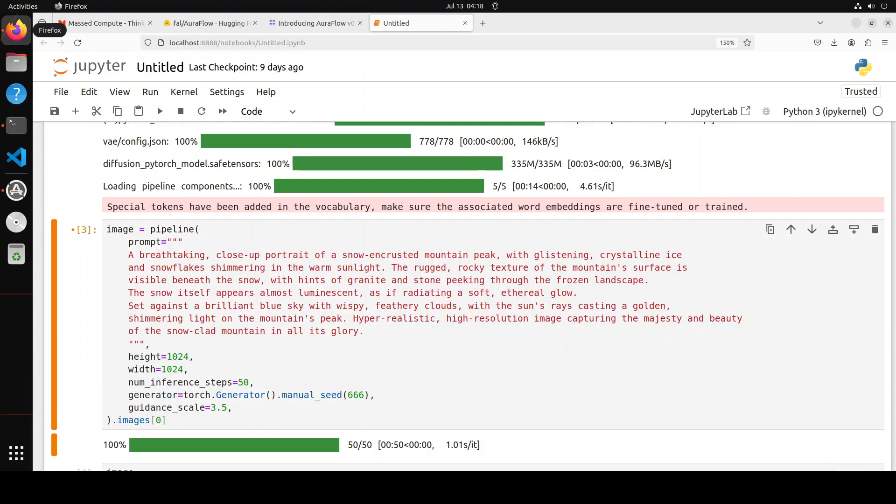
- Run the generation cell with the snow-encrusted mountain peak prompt through its 50 inference steps
left_click(211, 268)
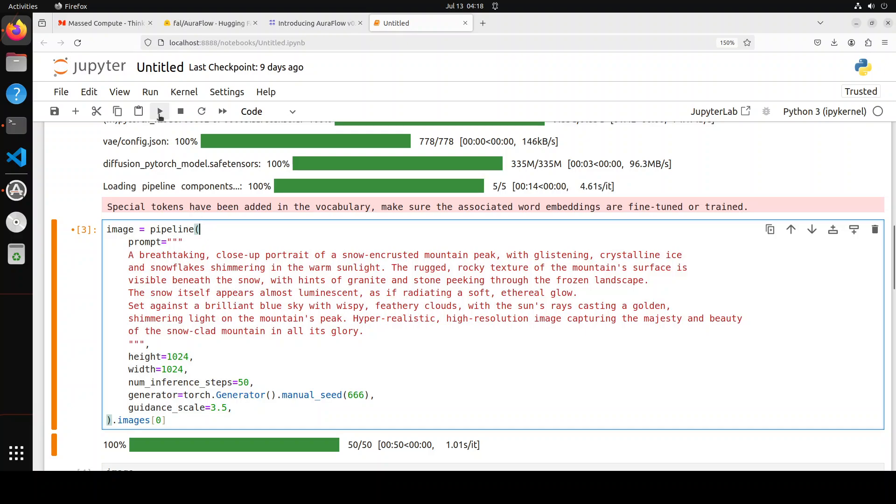
left_click(159, 111)
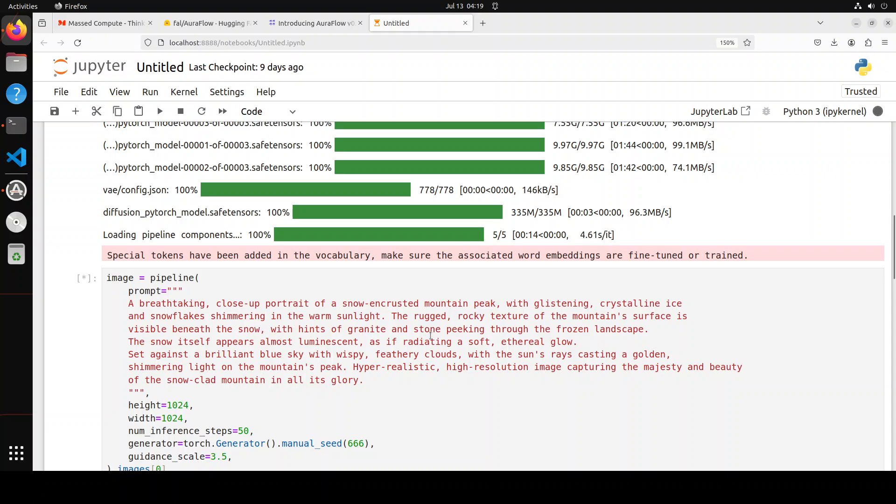
mouse_move(633, 338)
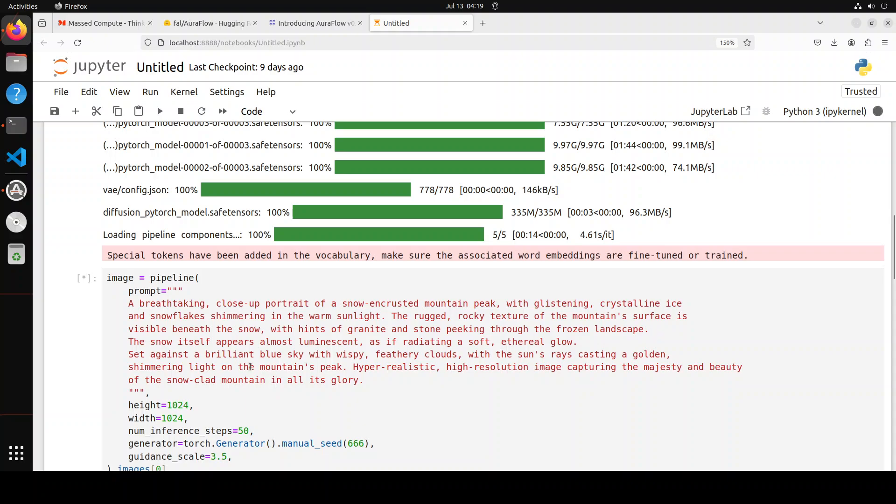
mouse_move(594, 351)
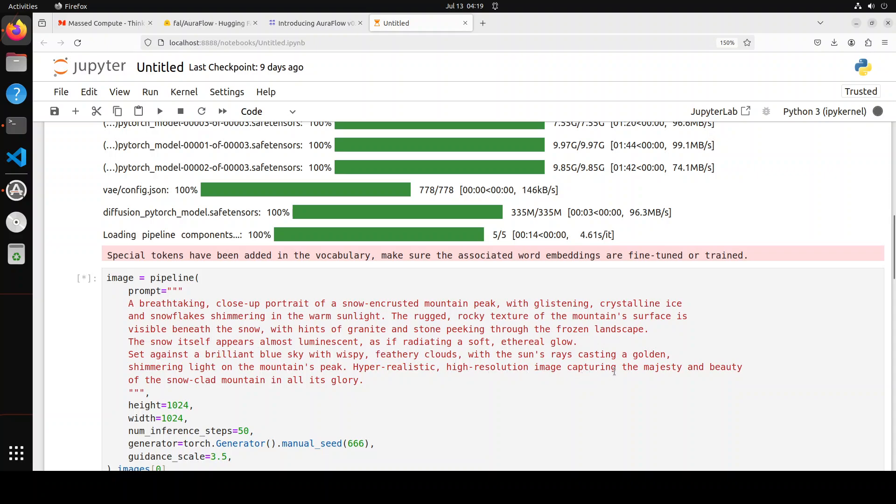
mouse_move(442, 347)
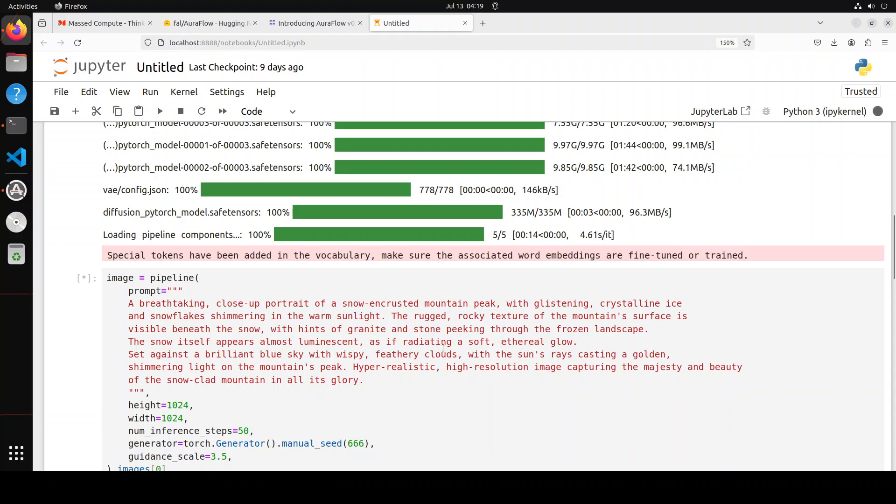
mouse_move(430, 371)
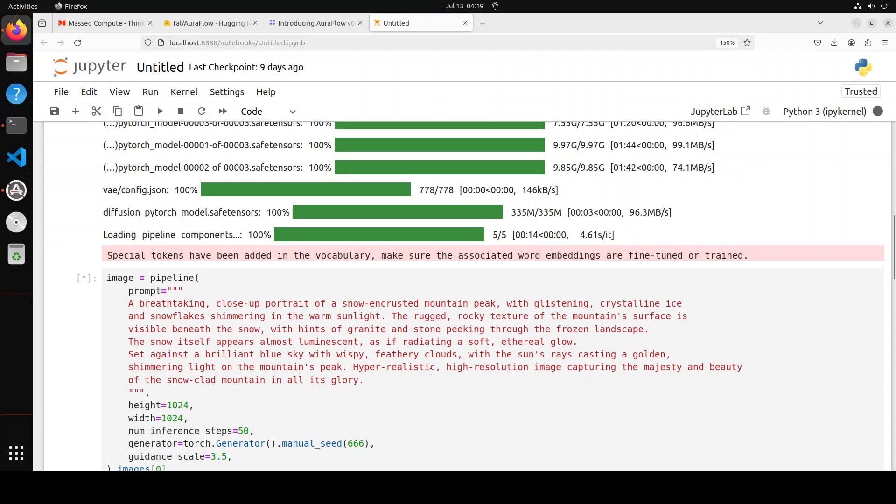
mouse_move(612, 381)
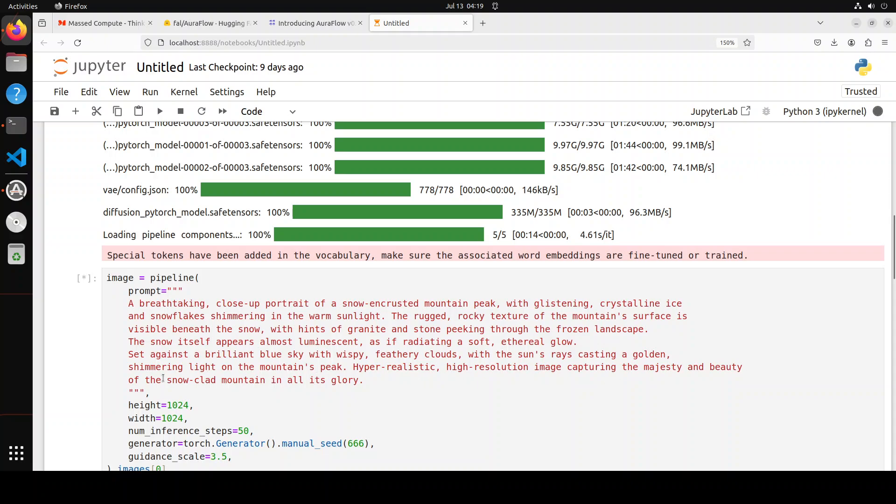
scroll("down", 3)
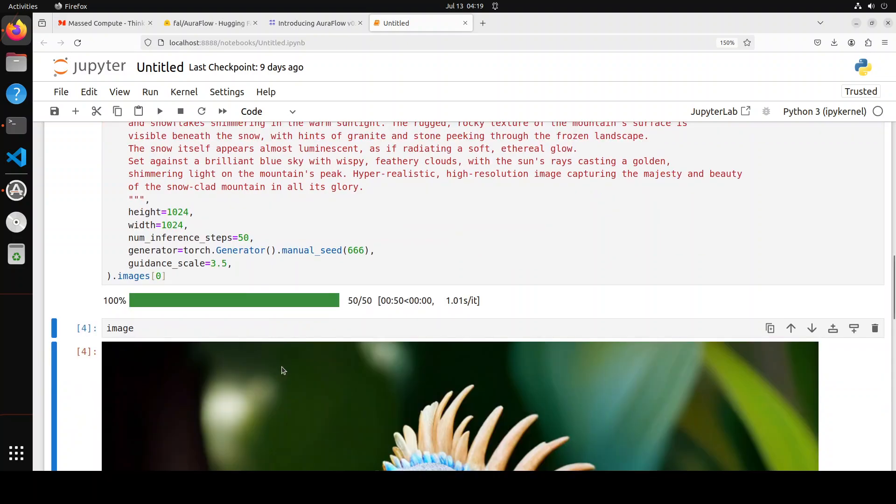
- Scroll down to view the generated snow-covered mountain peak under a blue sky
scroll("down", 3)
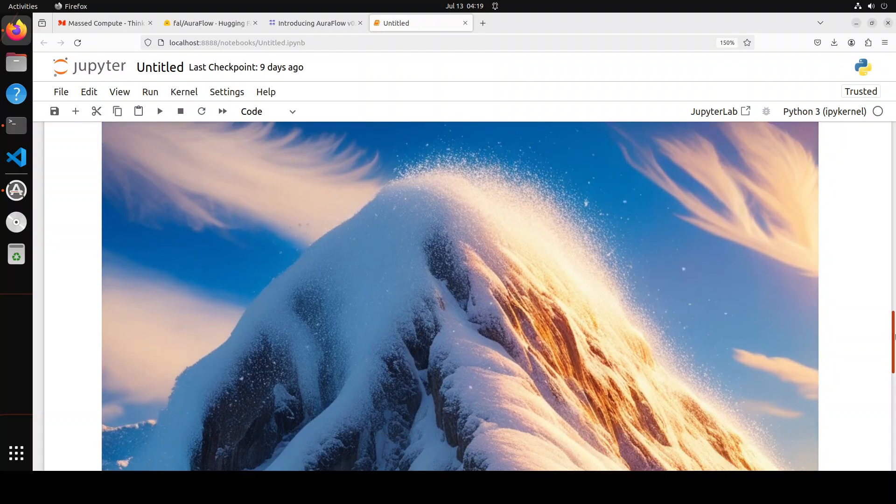
scroll("down", 3)
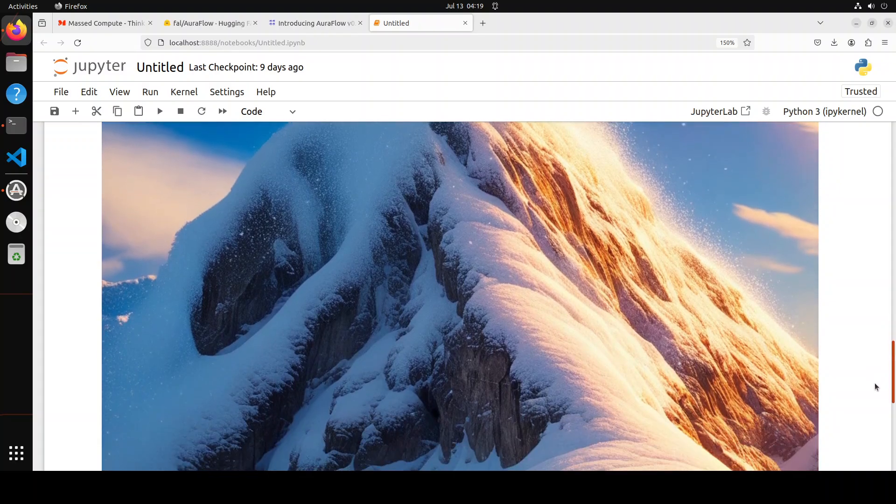
scroll("down", 3)
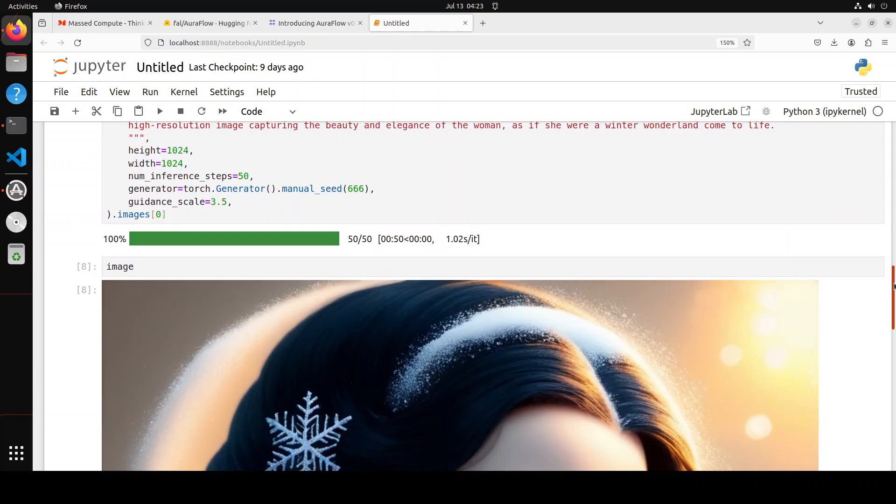
scroll("down", 3)
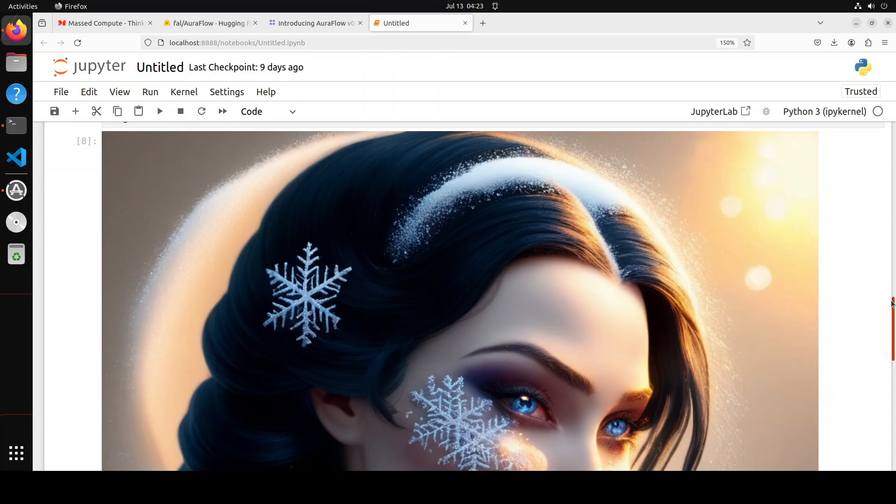
scroll("down", 3)
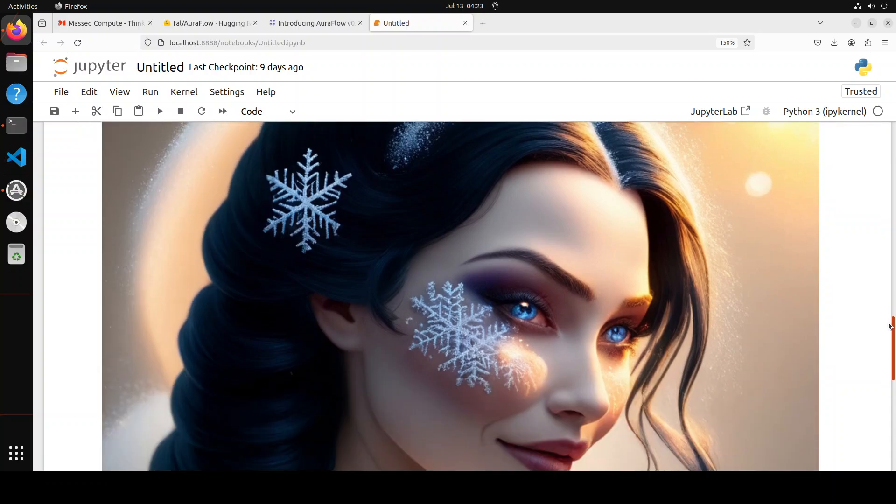
scroll("down", 3)
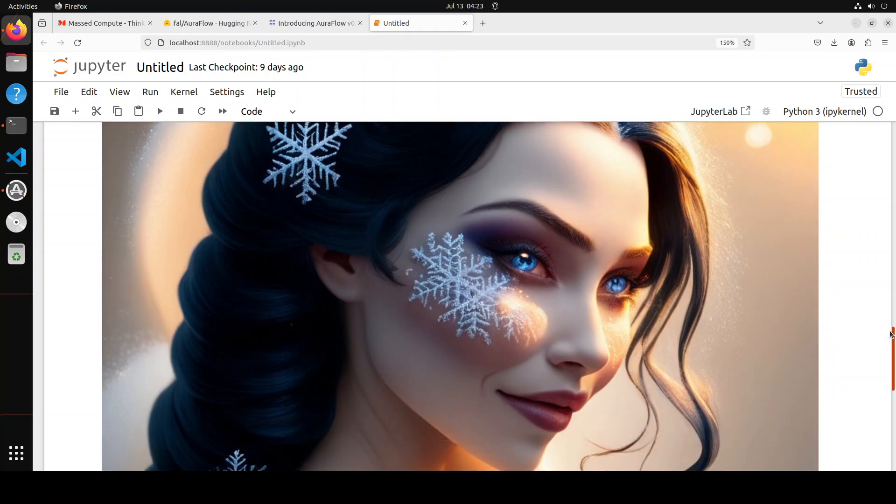
scroll("down", 3)
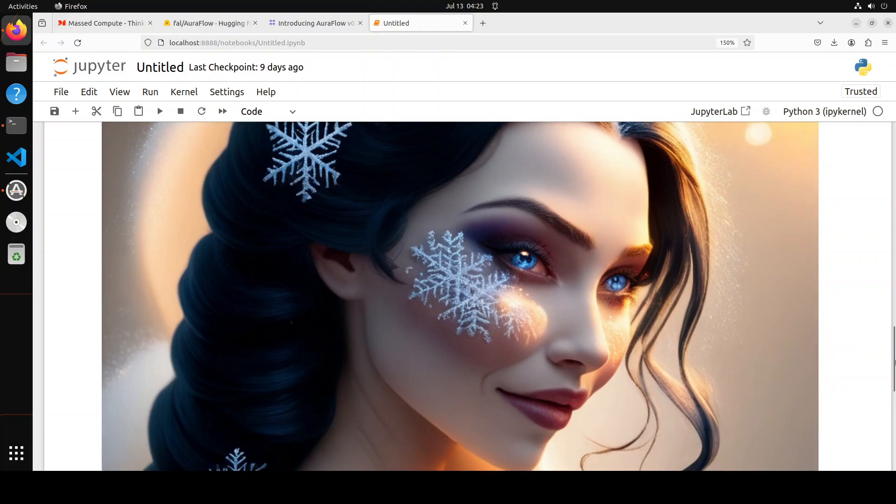
mouse_move(681, 337)
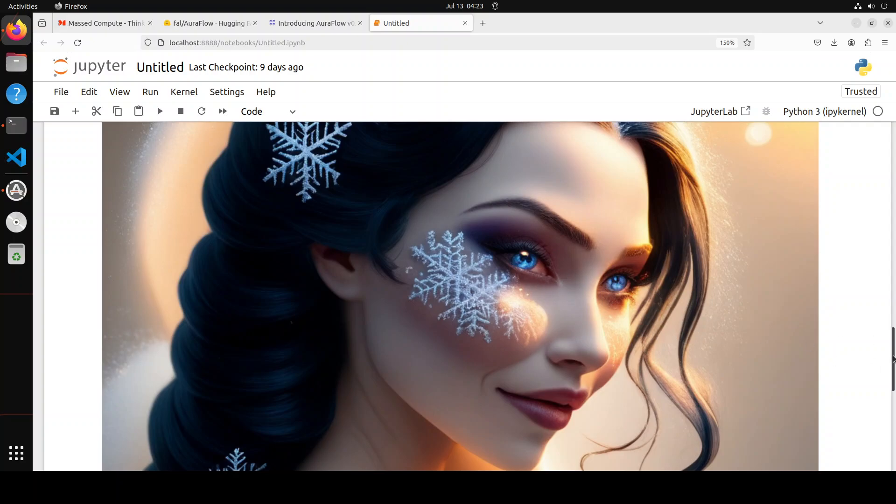
scroll("down", 3)
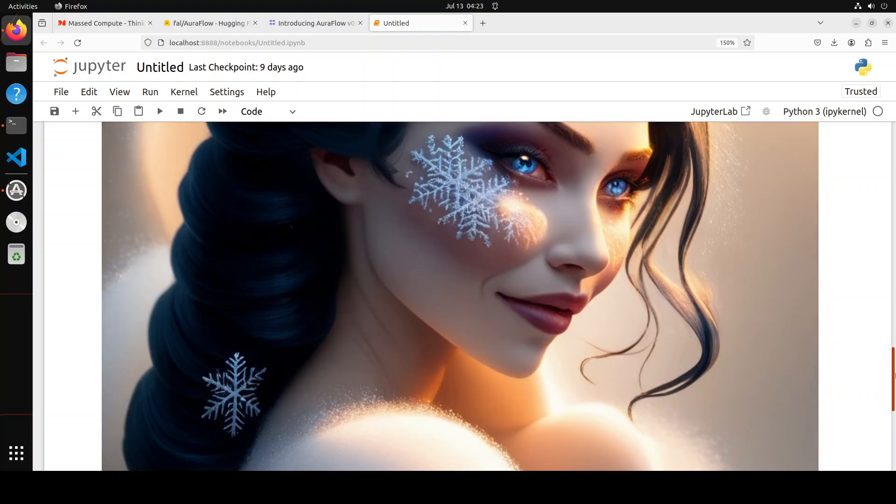
scroll("down", 3)
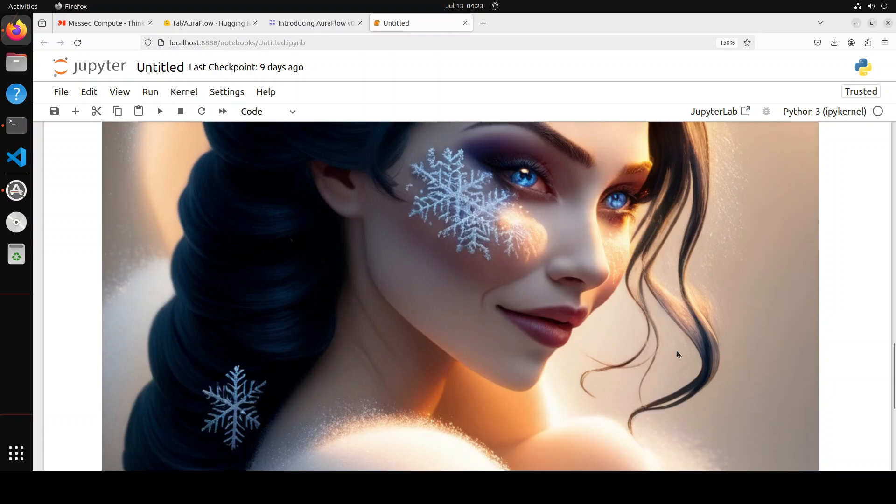
mouse_move(298, 348)
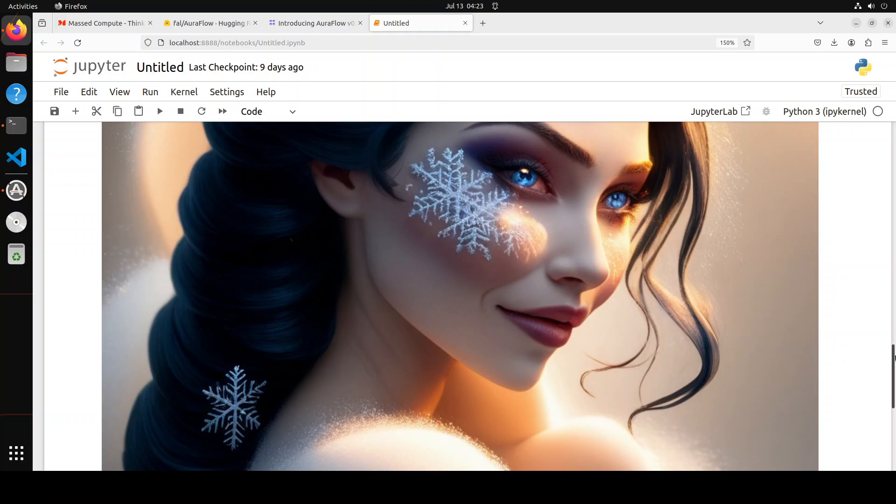
scroll("down", 3)
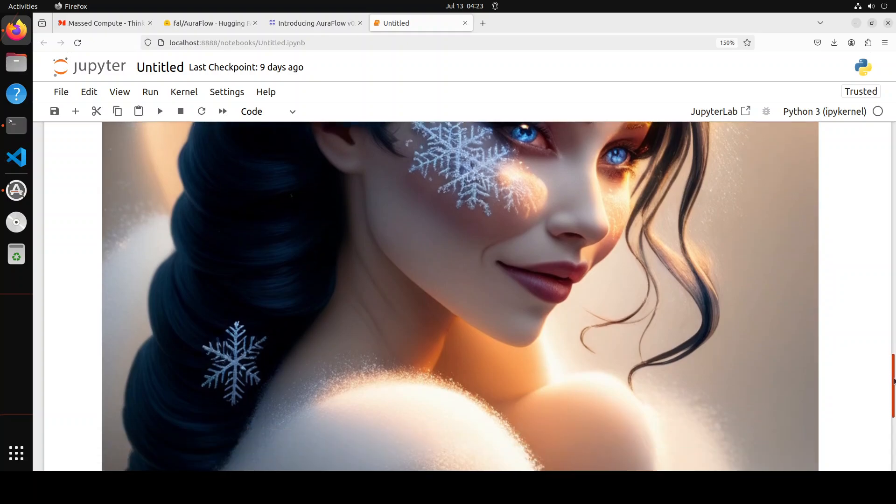
scroll("down", 3)
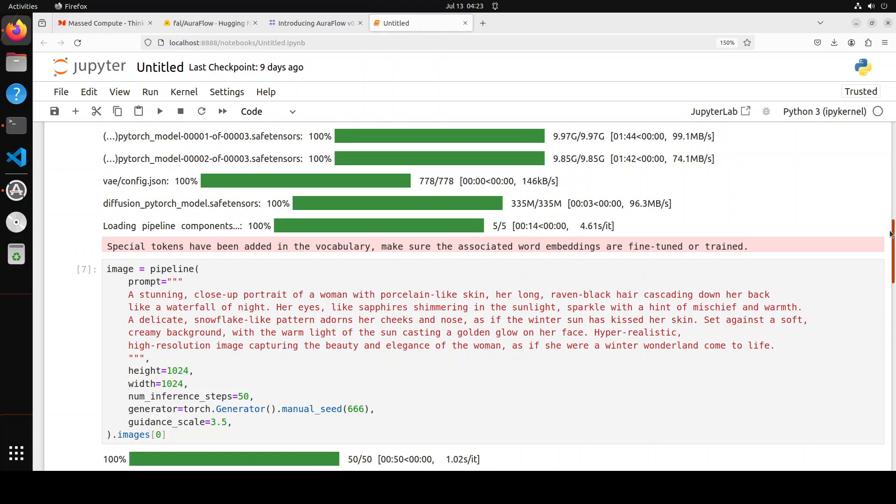
scroll("down", 3)
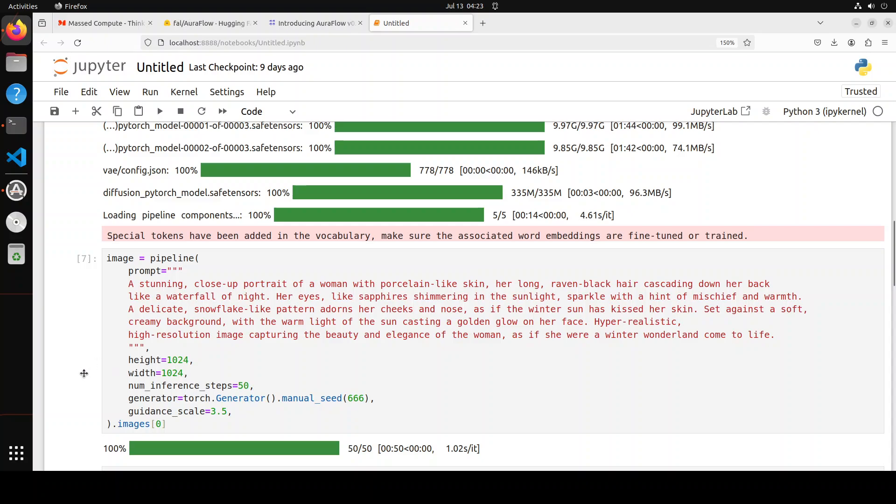
mouse_move(3, 387)
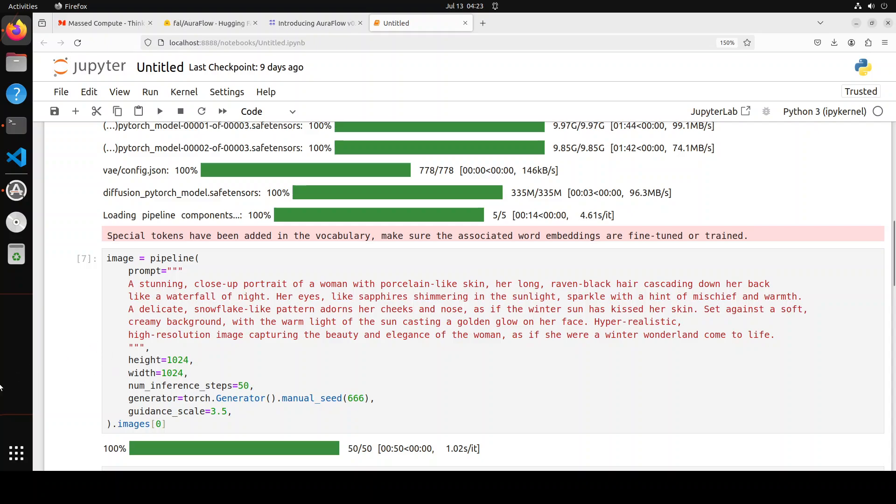